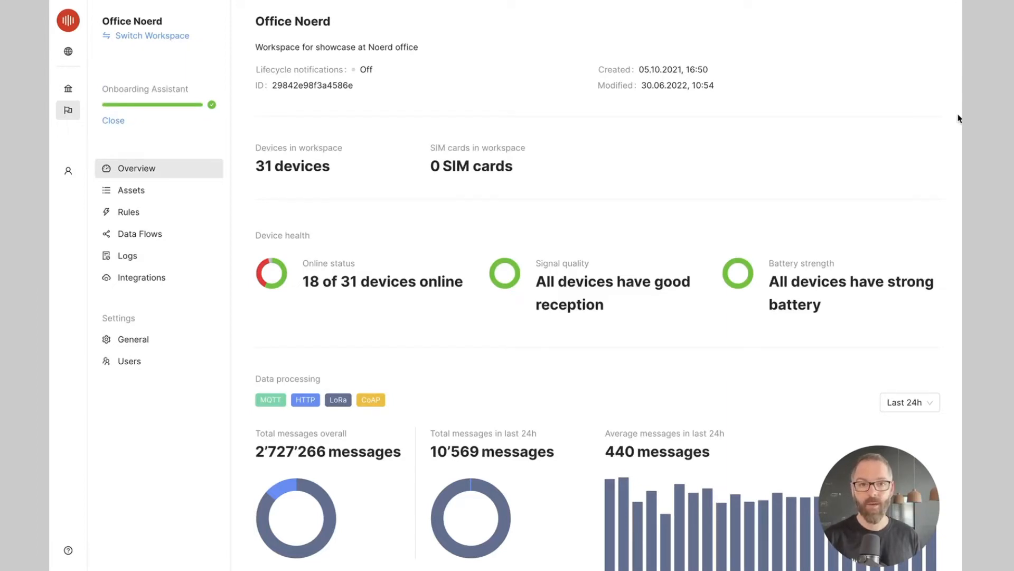
{"action": "mouse_move", "coordinate": [895, 132]}
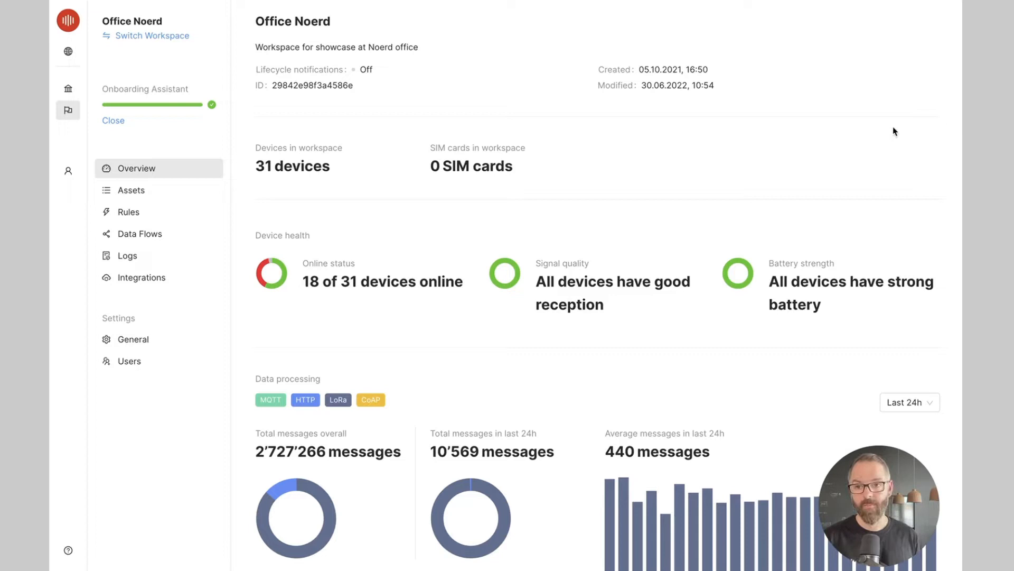
Open the Data Flows list for the Office Noerd workspace.
{"action": "left_click", "coordinate": [140, 233]}
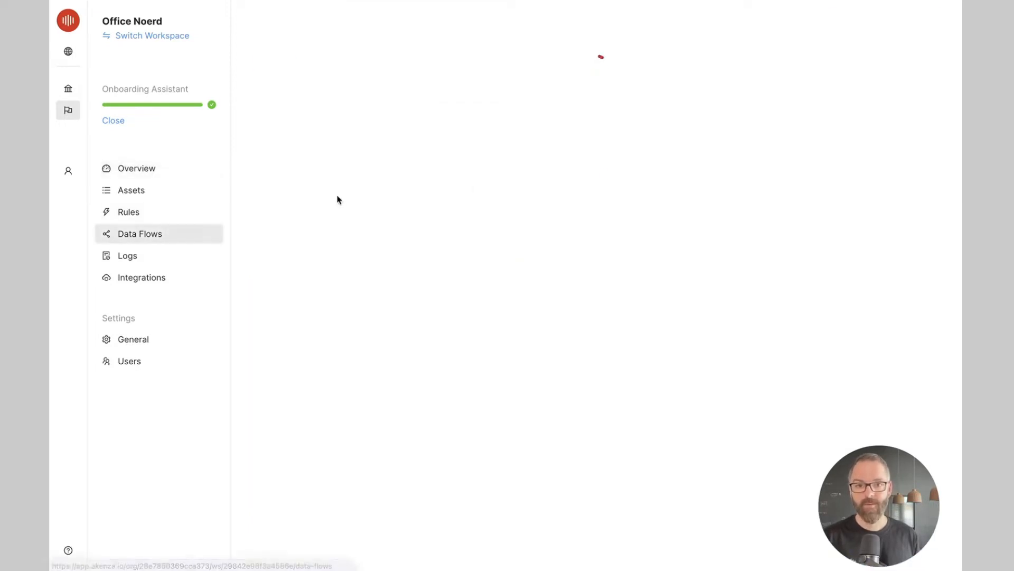
{"action": "left_click", "coordinate": [139, 233]}
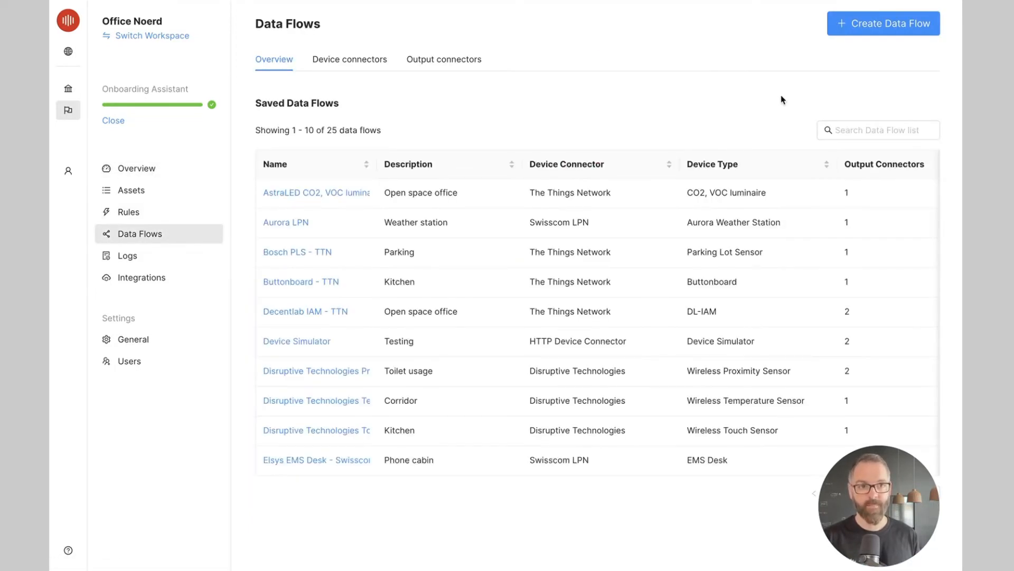
Start a new data flow from scratch with a LoRa connector, choosing Everynet CaaS.
{"action": "left_click", "coordinate": [882, 23]}
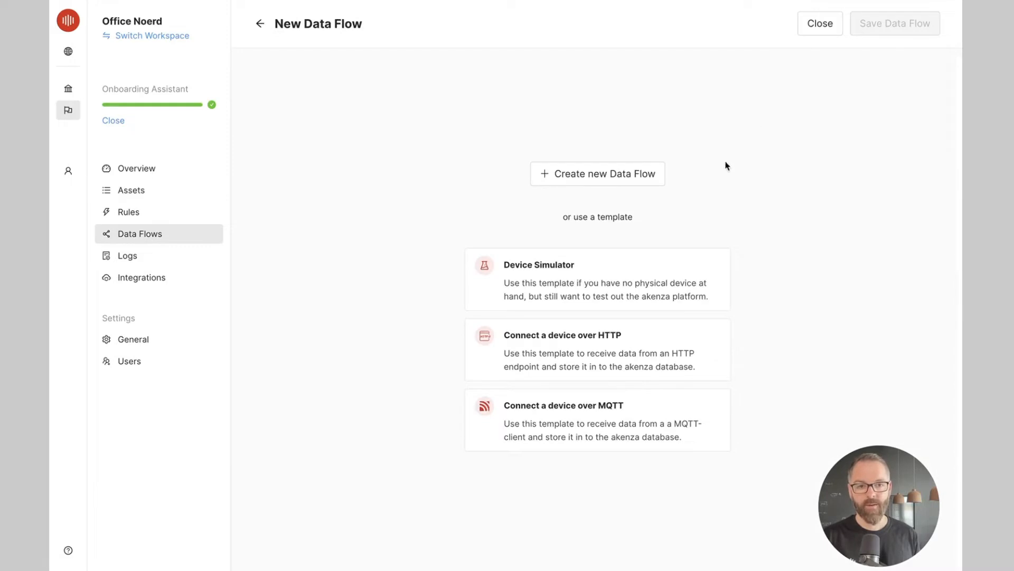
{"action": "left_click", "coordinate": [597, 173]}
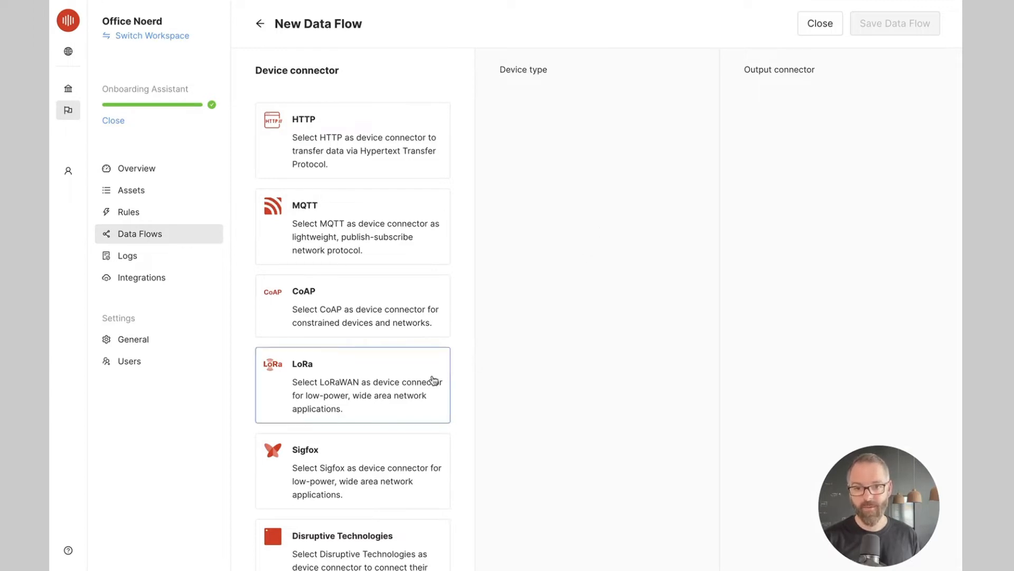
{"action": "left_click", "coordinate": [352, 384]}
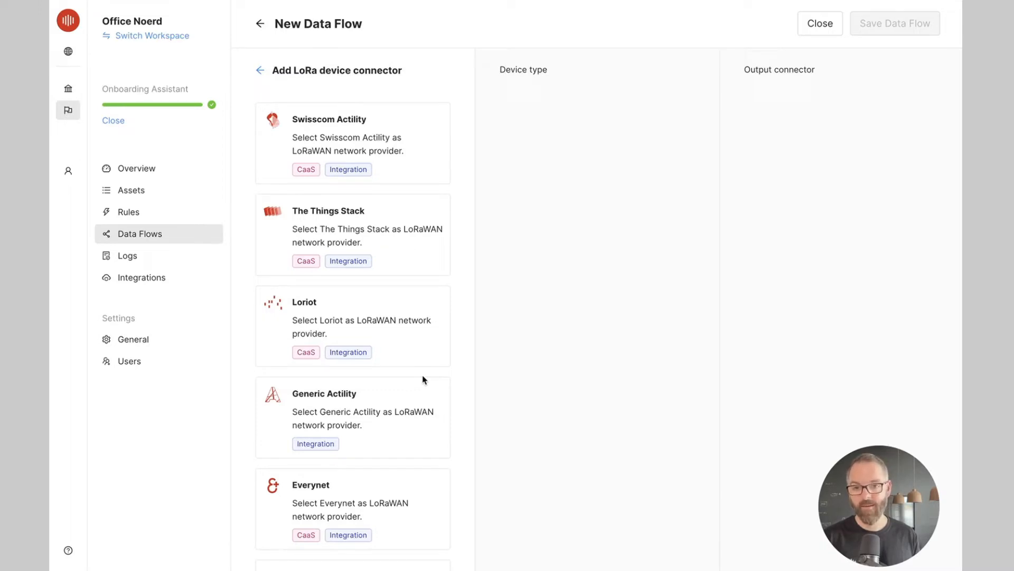
{"action": "mouse_move", "coordinate": [451, 397]}
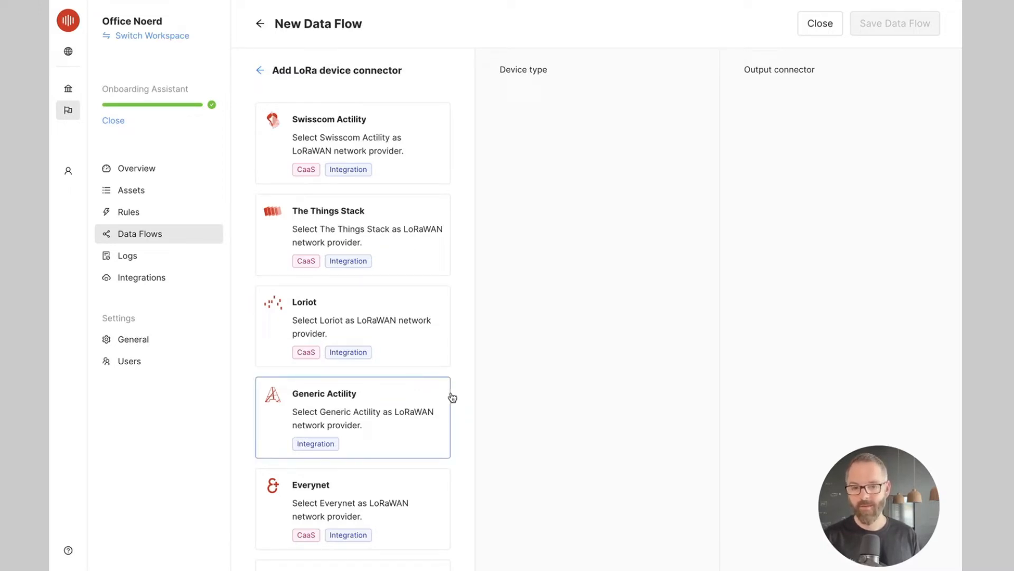
{"action": "mouse_move", "coordinate": [455, 382]}
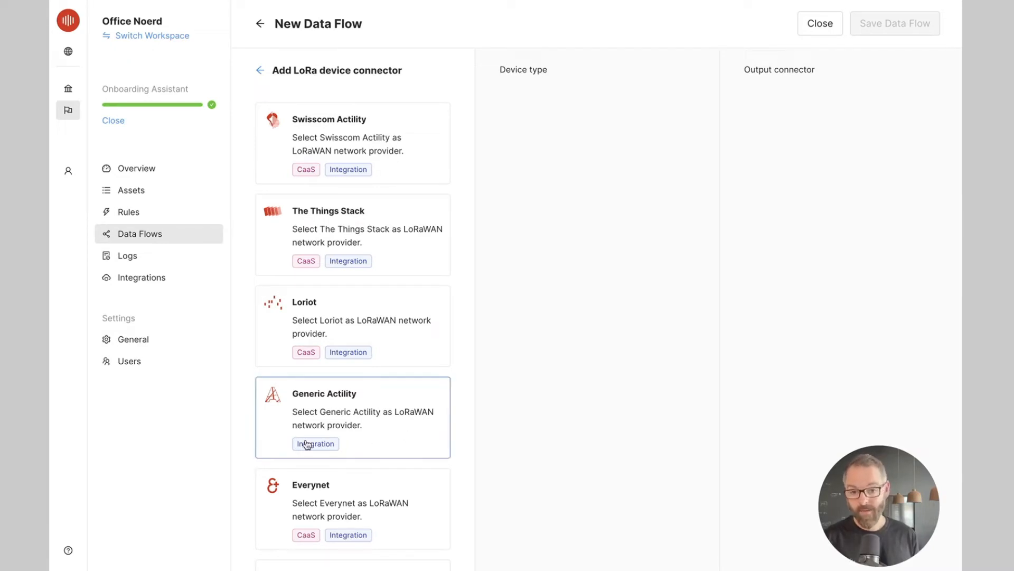
{"action": "mouse_move", "coordinate": [349, 451]}
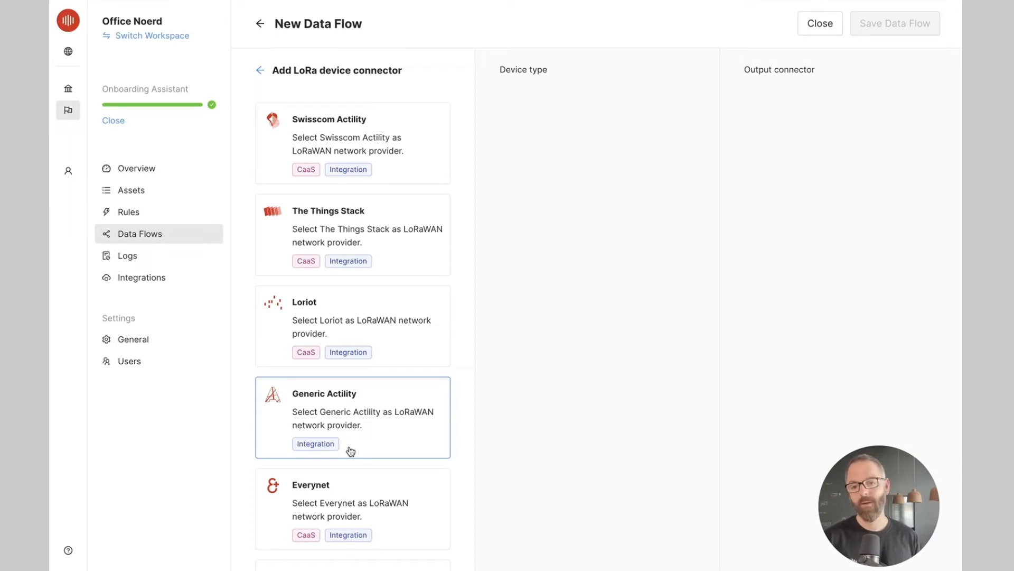
{"action": "scroll", "scroll_direction": "down", "scroll_amount": 3}
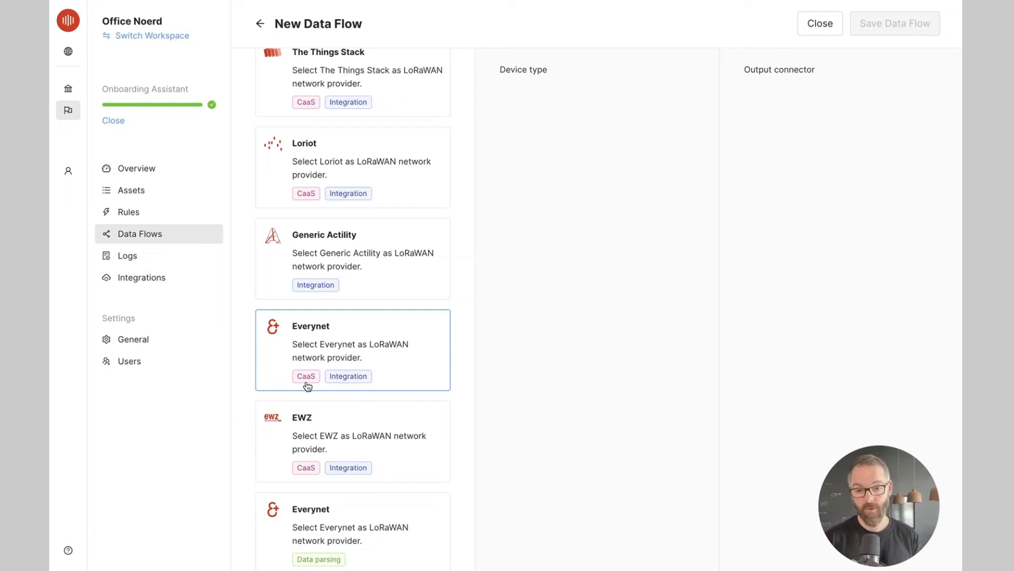
{"action": "left_click", "coordinate": [352, 350]}
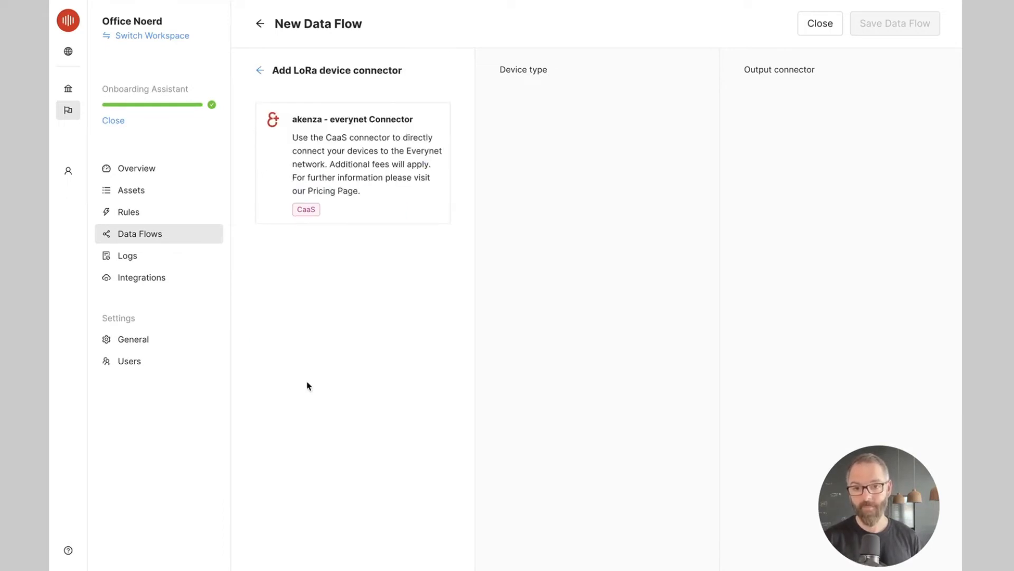
Use the akenza–everynet Connector and search 'decentla' to find the Decentlab DL-IAM device type.
{"action": "left_click", "coordinate": [353, 162]}
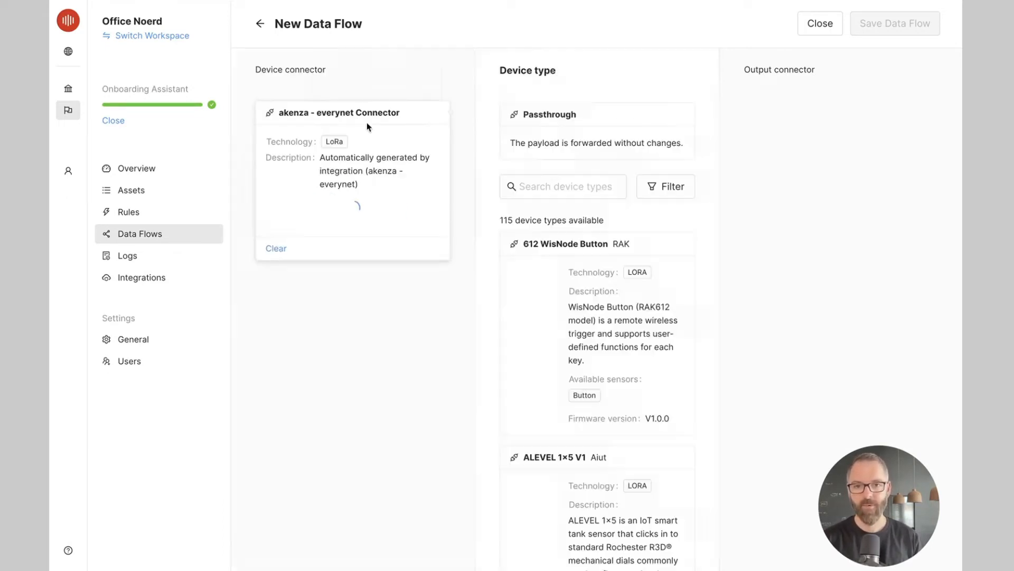
{"action": "left_click", "coordinate": [562, 186]}
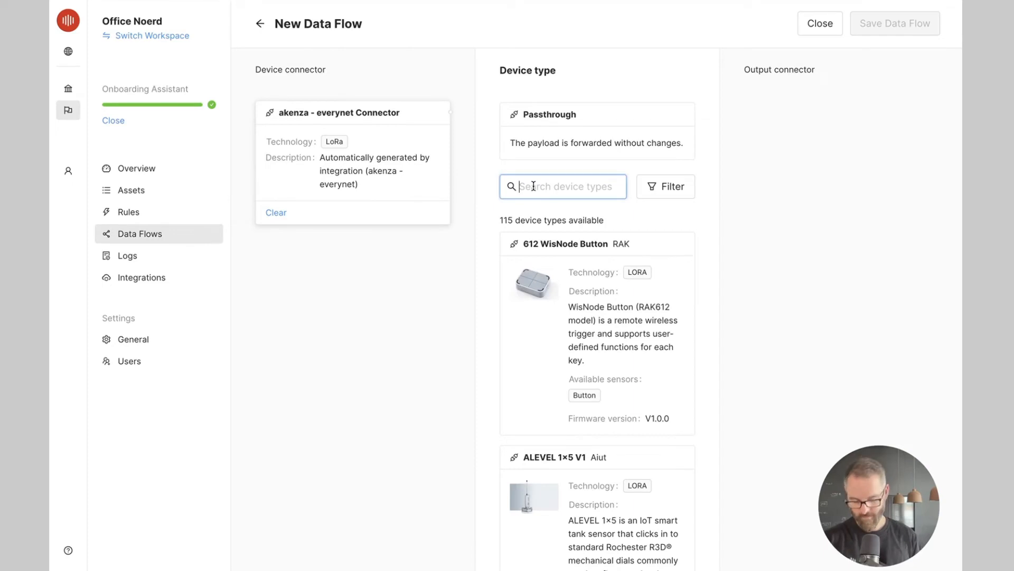
{"action": "type", "text": "decentla"}
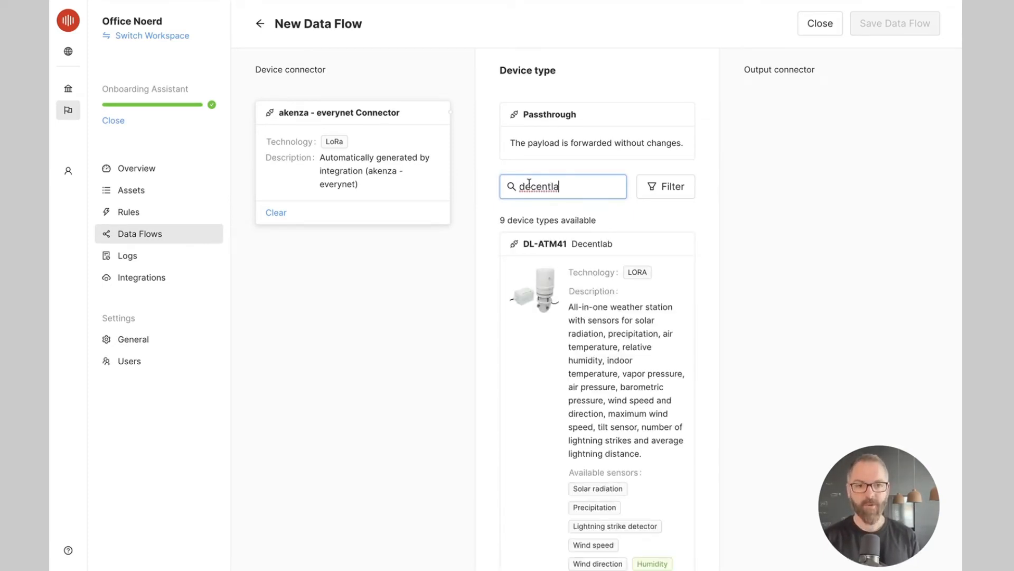
{"action": "scroll", "scroll_direction": "down", "scroll_amount": 3}
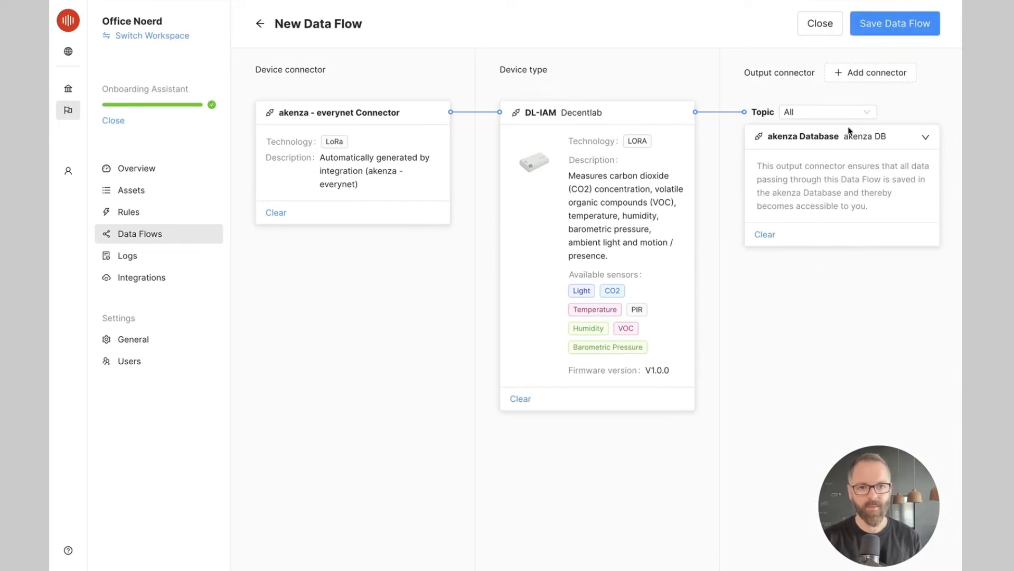
Save the data flow as 'CaaS tutorial' with Create Device ticked.
{"action": "left_click", "coordinate": [894, 23]}
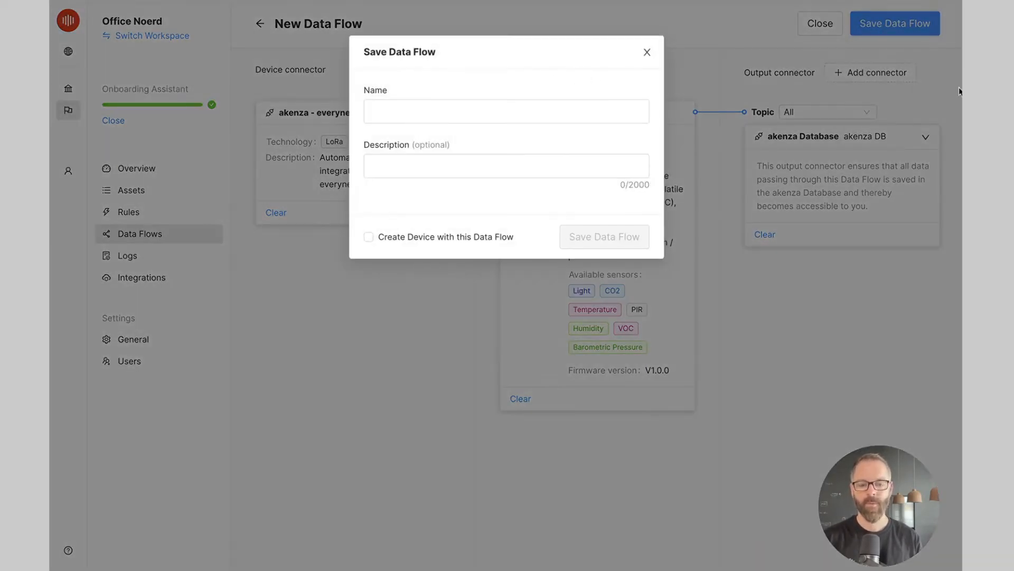
{"action": "type", "text": "CaaS tutorial"}
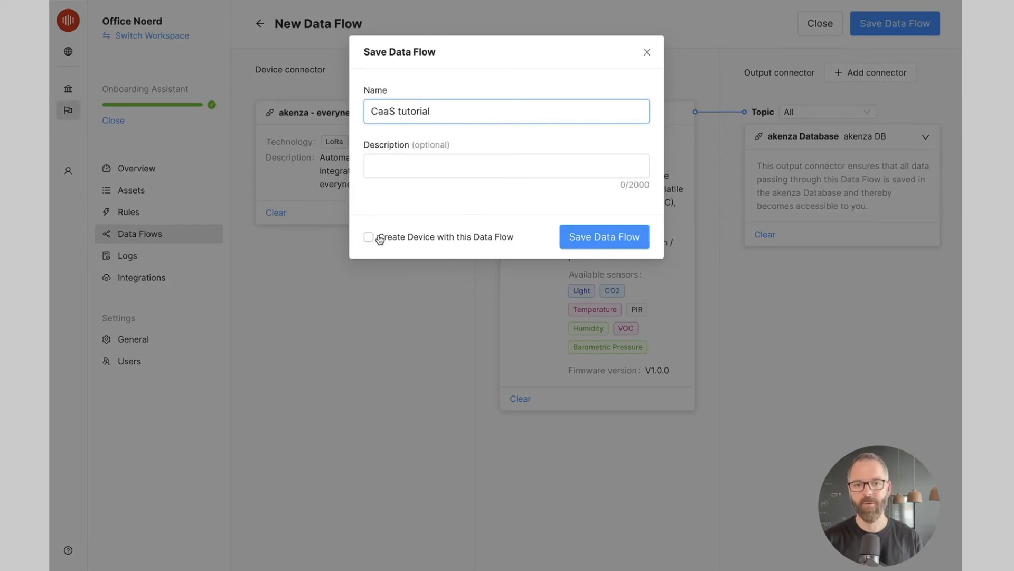
{"action": "left_click", "coordinate": [369, 237]}
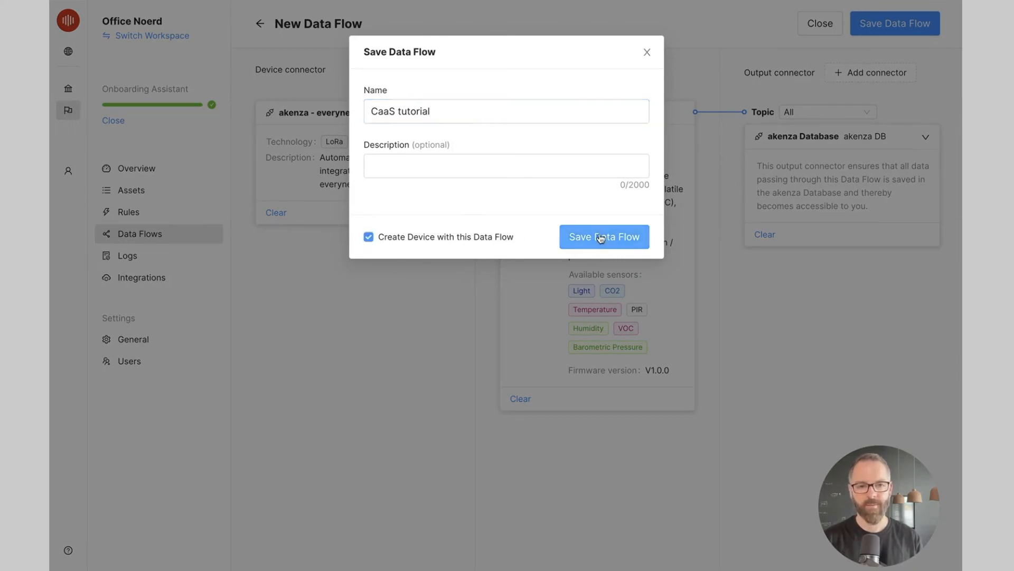
{"action": "left_click", "coordinate": [603, 236]}
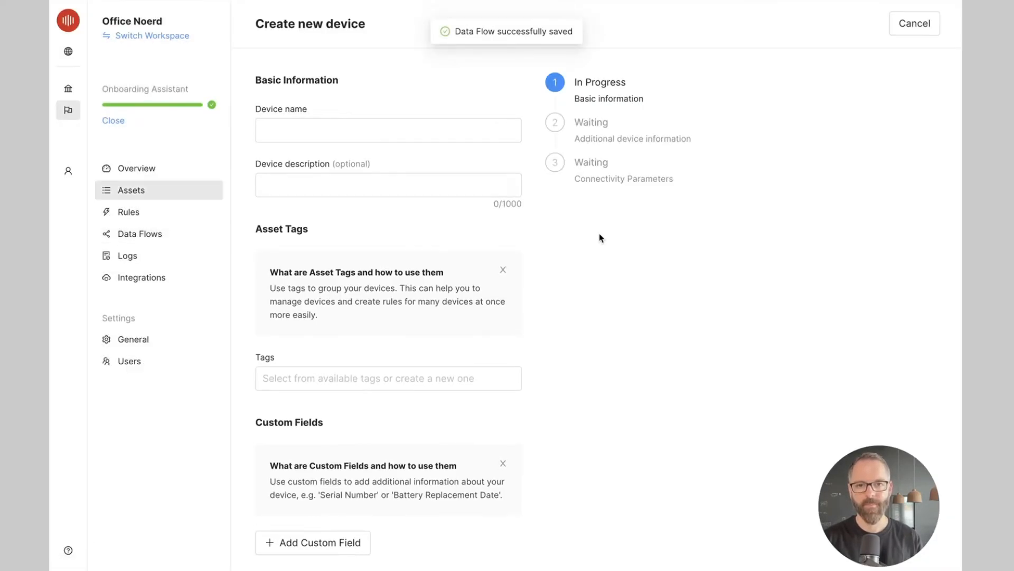
Step through basic, additional and connectivity details, then create the Decentlab IAM Phone booth 1 device.
{"action": "scroll", "scroll_direction": "down", "scroll_amount": 3}
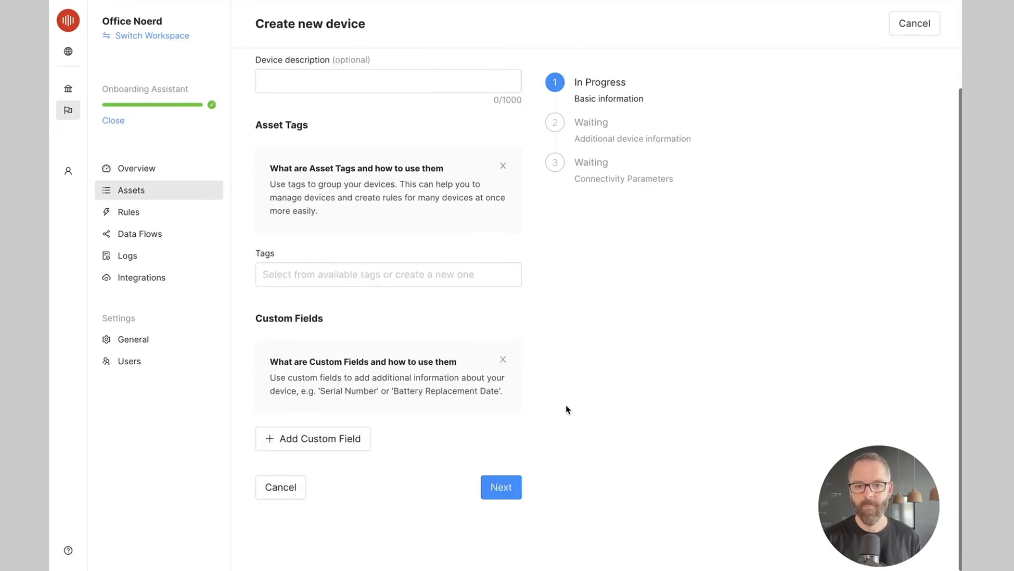
{"action": "left_click", "coordinate": [500, 487]}
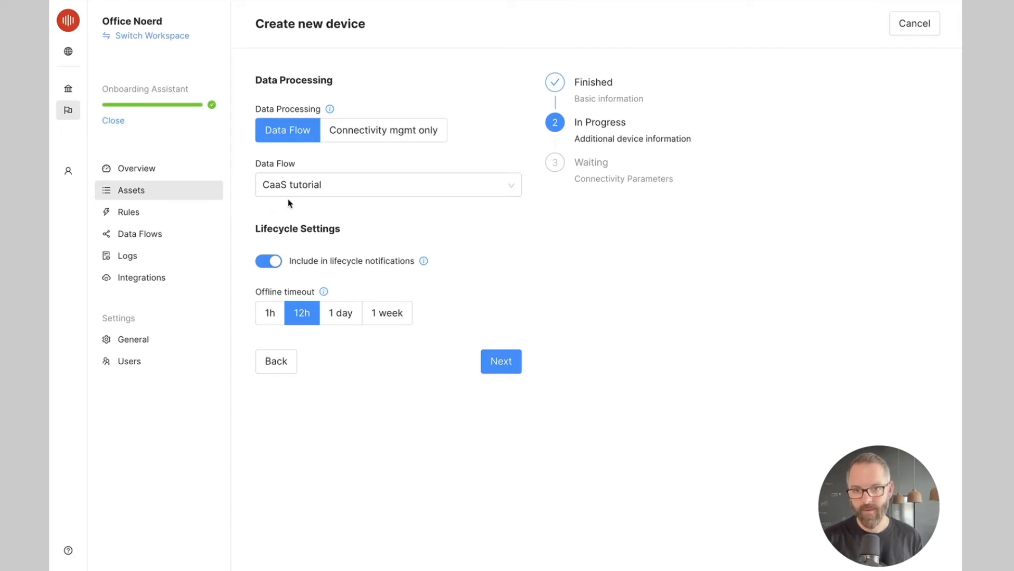
{"action": "mouse_move", "coordinate": [524, 302]}
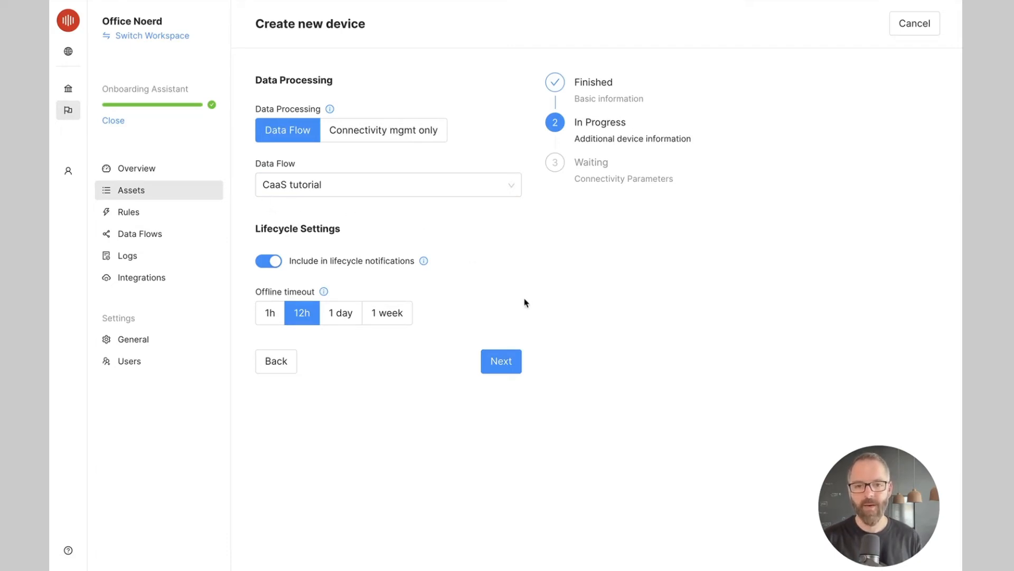
{"action": "left_click", "coordinate": [500, 361]}
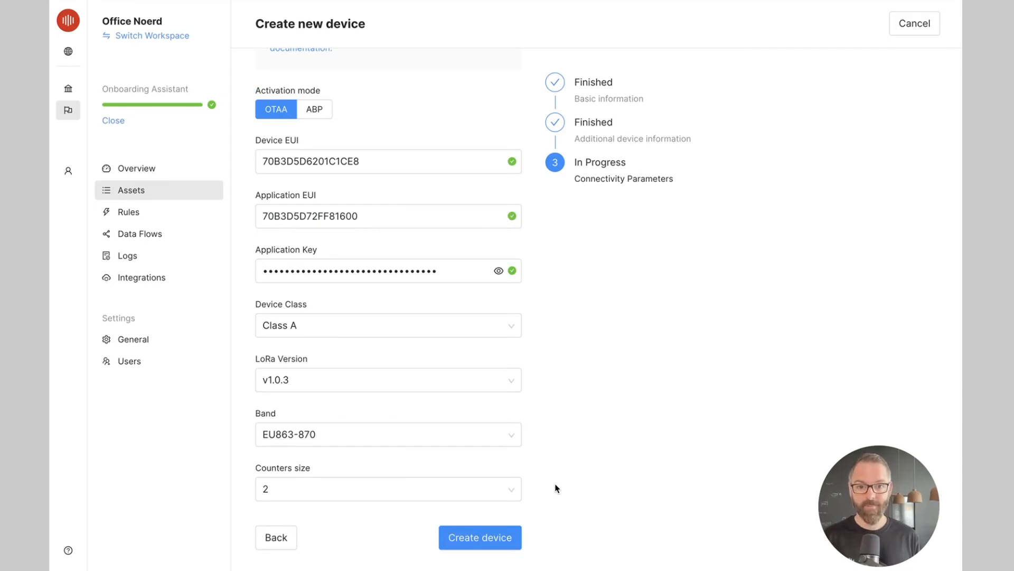
{"action": "left_click", "coordinate": [480, 536]}
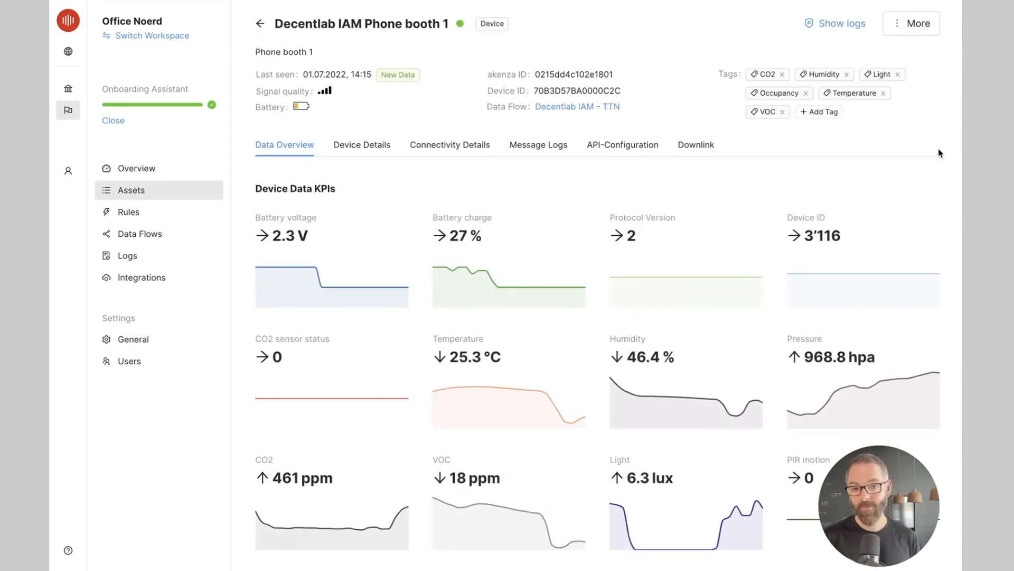